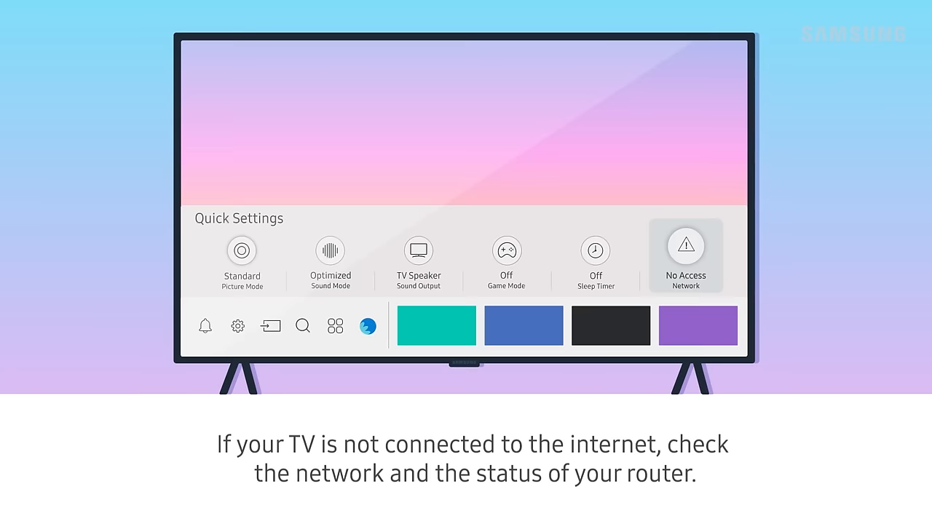
- Reach Settings > General > Network and start the Network Status check
{"action": "left_click", "coordinate": [238, 327]}
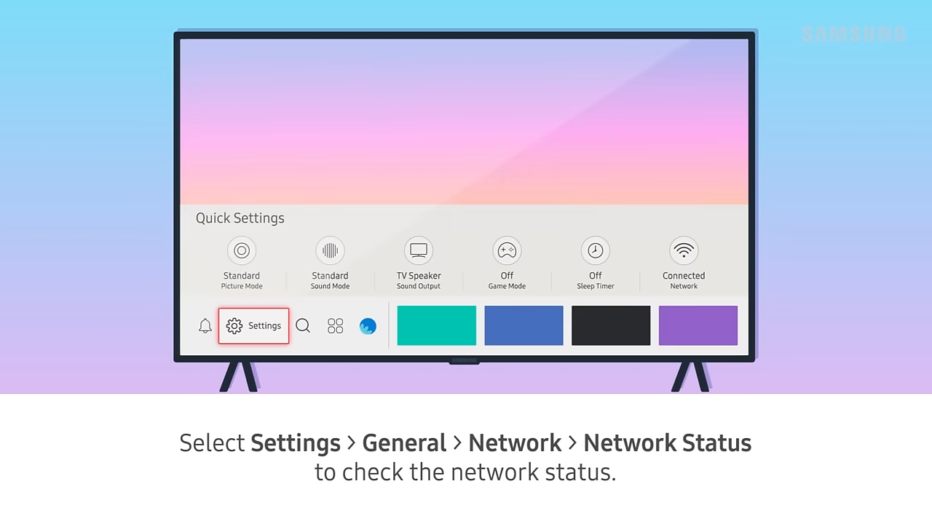
{"action": "left_click", "coordinate": [254, 327]}
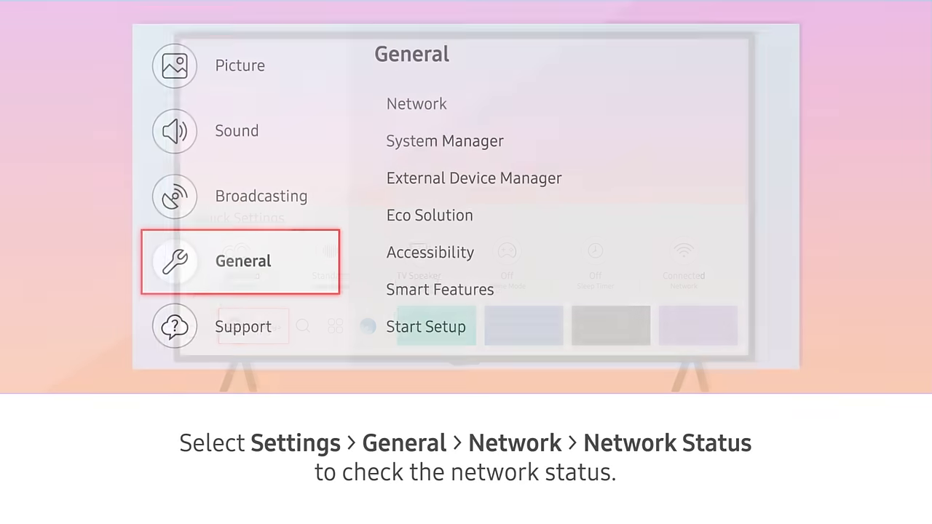
{"action": "left_click", "coordinate": [416, 104]}
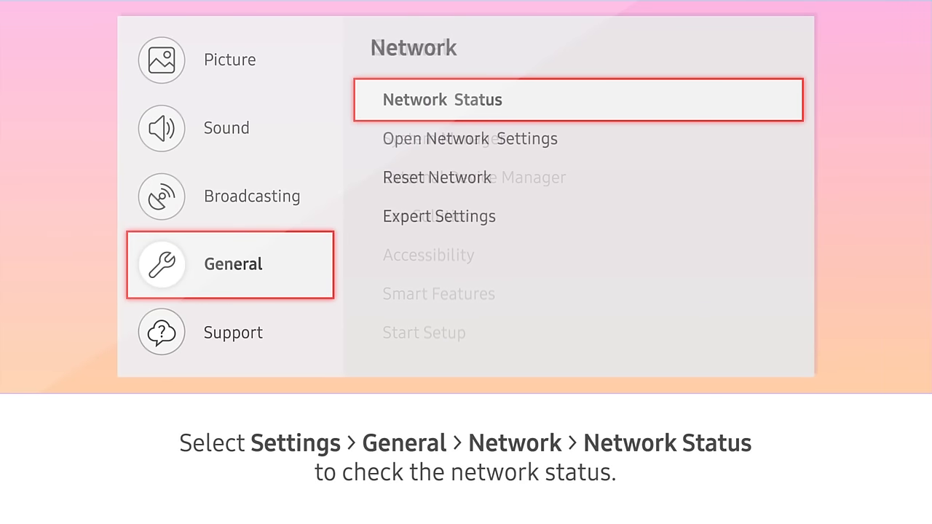
{"action": "key", "text": "Down"}
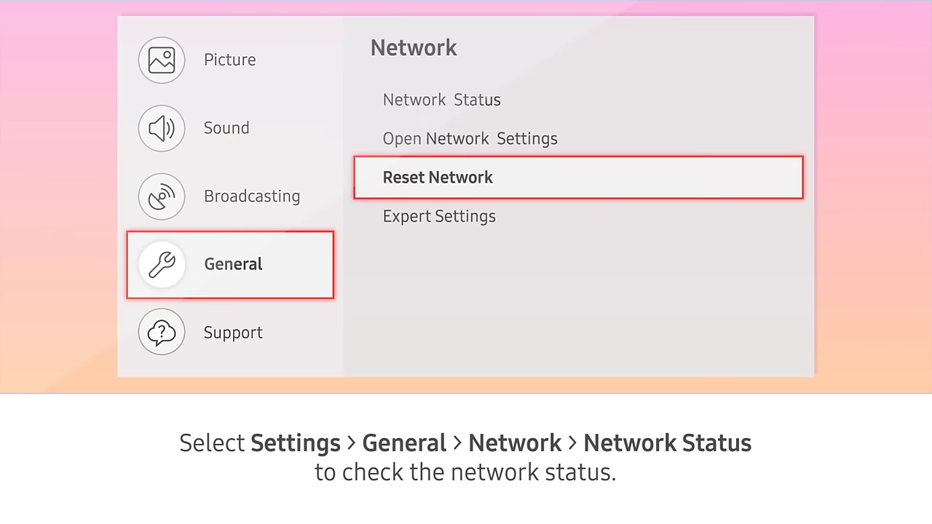
{"action": "left_click", "coordinate": [576, 178]}
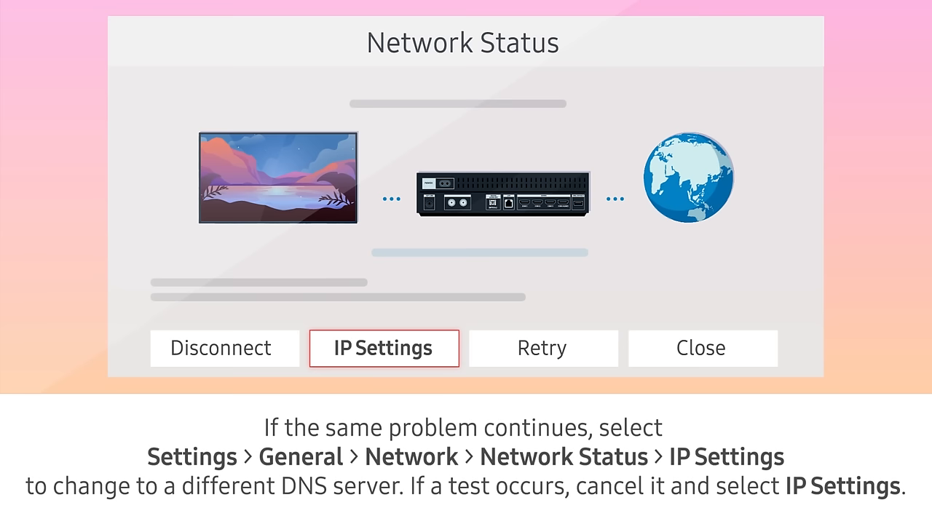
- In IP Settings, set DNS to Enter manually with server 8.8.8.8 and confirm with OK
{"action": "left_click", "coordinate": [384, 348]}
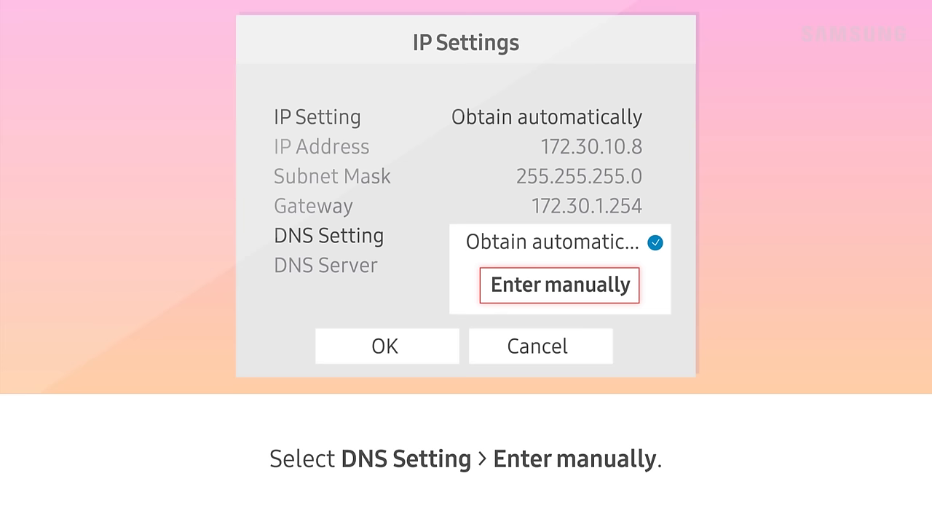
{"action": "left_click", "coordinate": [559, 284]}
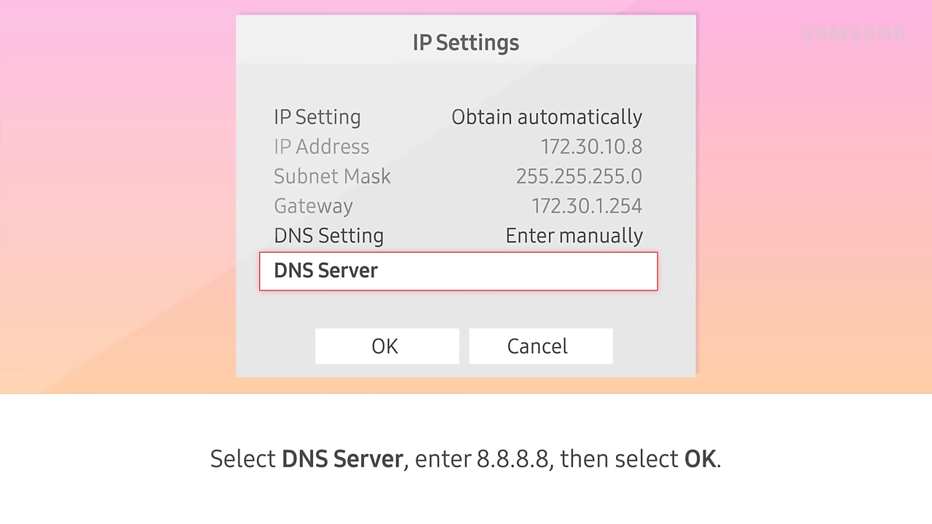
{"action": "type", "text": "8.8.8.8"}
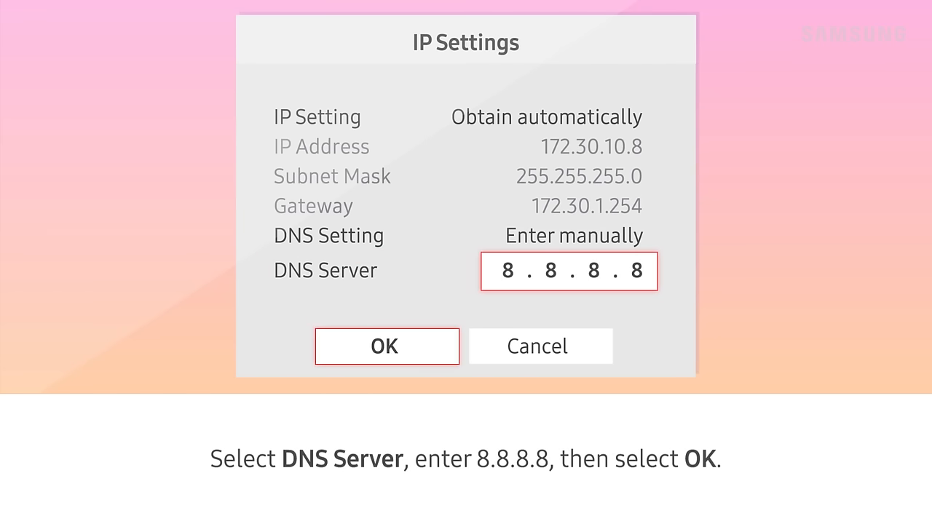
{"action": "left_click", "coordinate": [387, 347]}
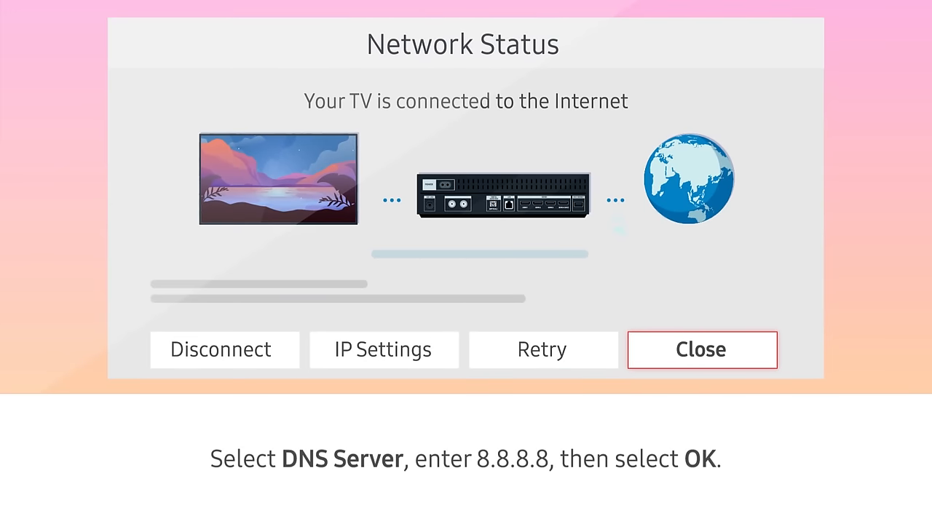